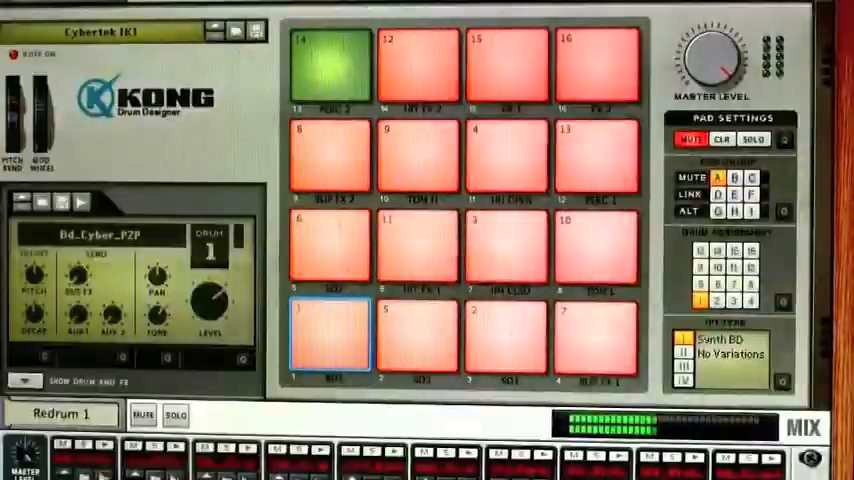
scroll(down, 3)
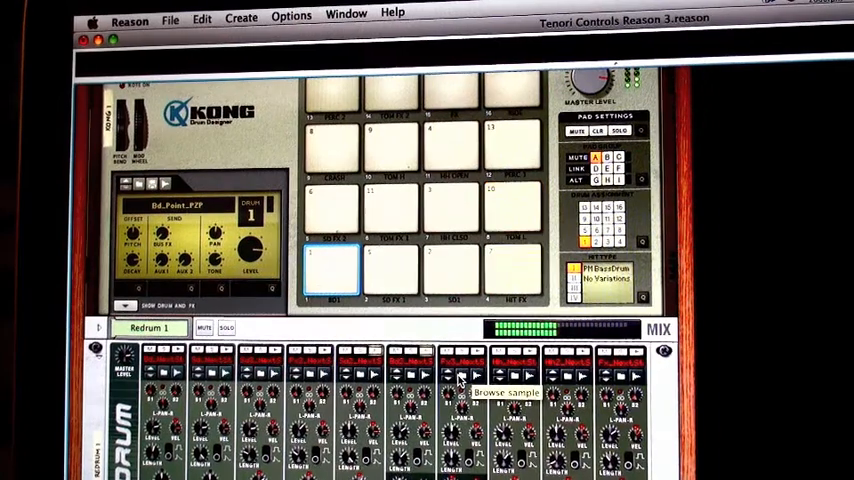
click(330, 276)
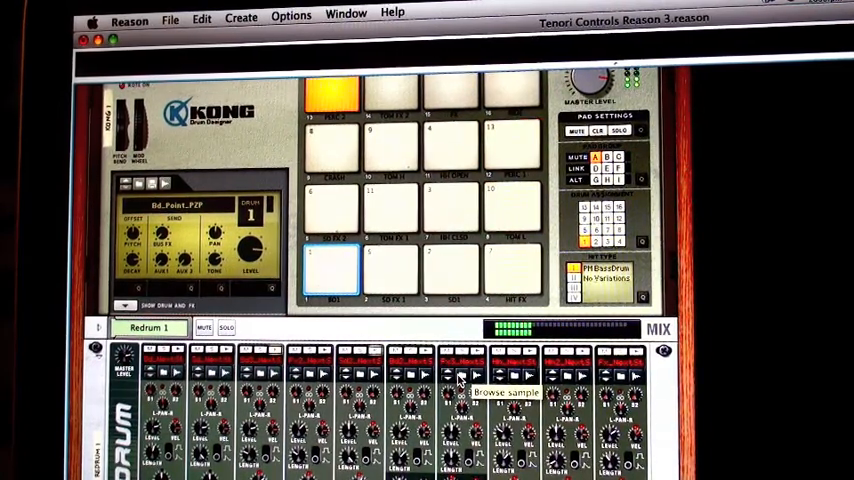
click(516, 204)
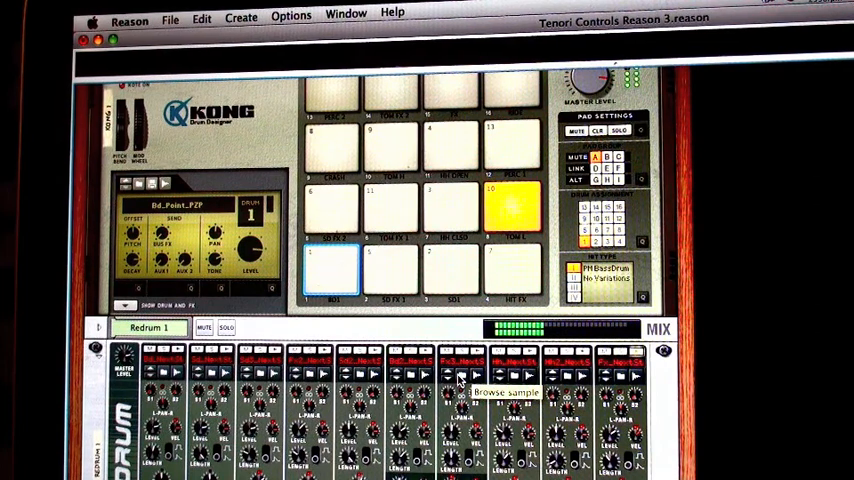
click(512, 204)
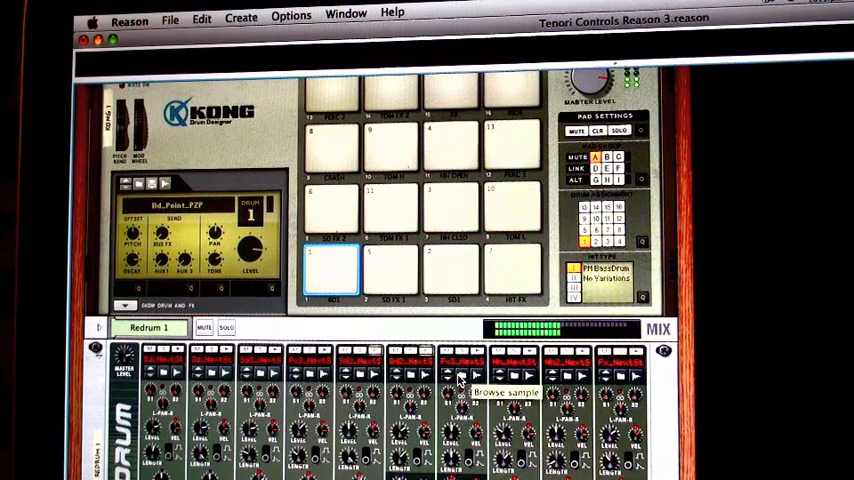
click(332, 270)
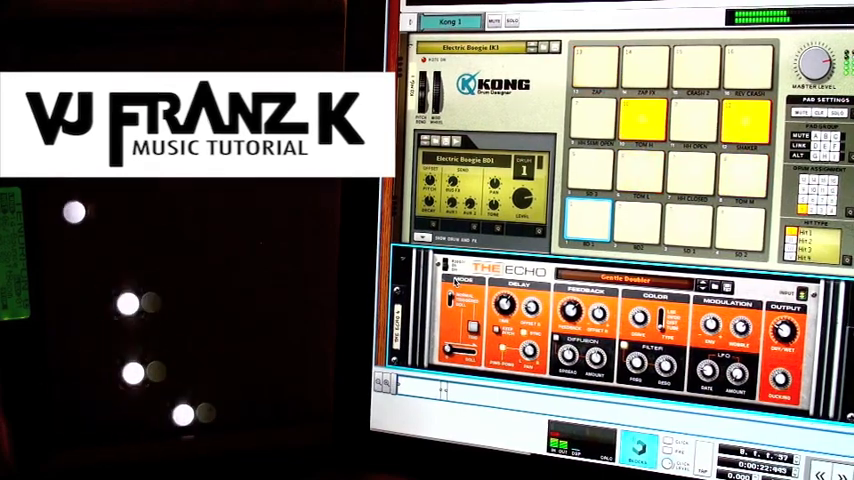
click(644, 120)
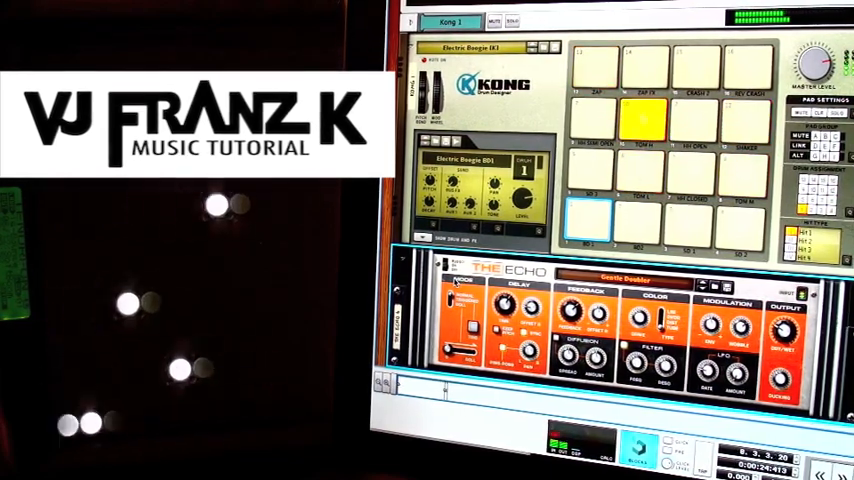